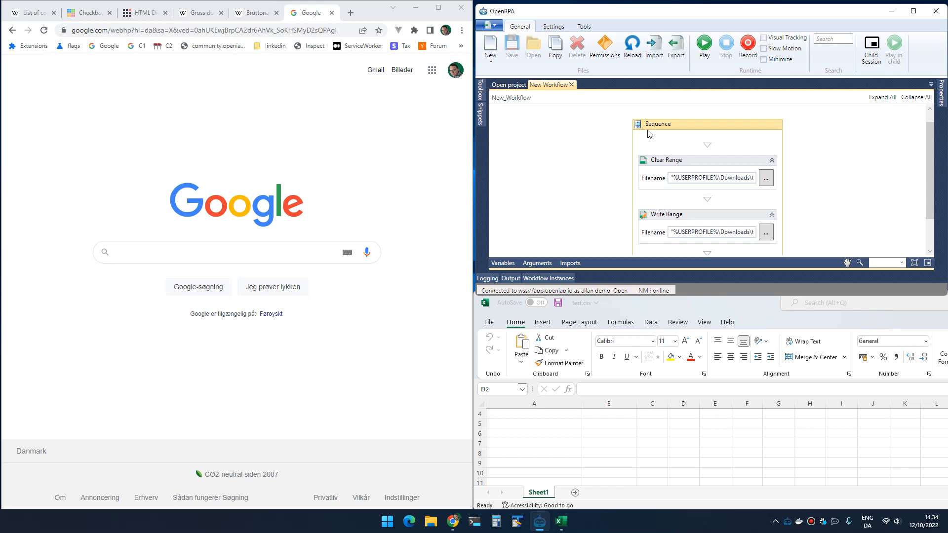
mouse_move(592, 20)
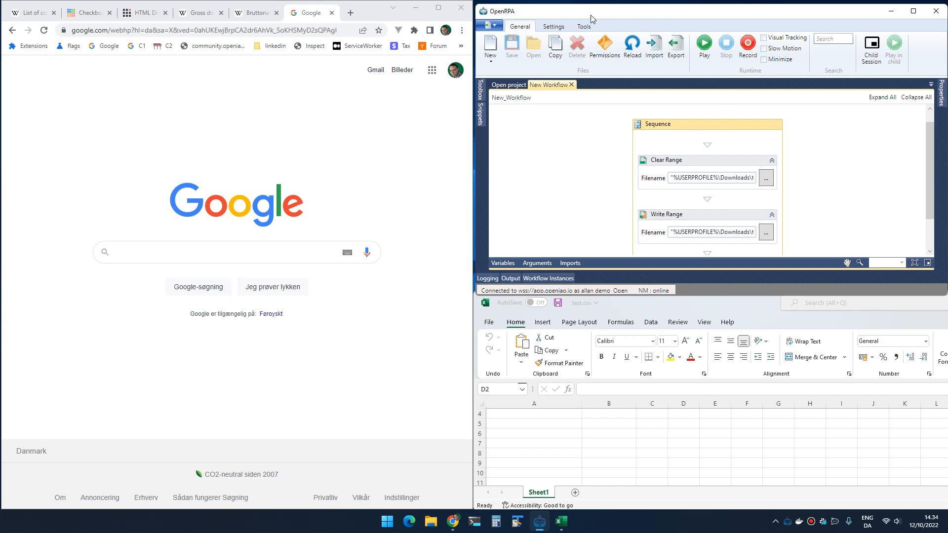
Step: In the NM recorder plugin settings, toggle 'Detect html table' off and back on so it stays enabled
click(552, 26)
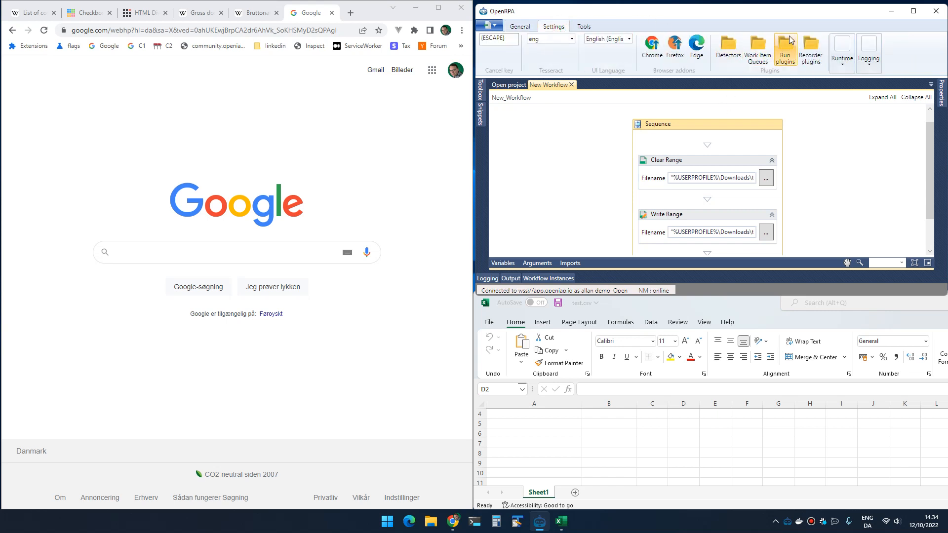
click(810, 48)
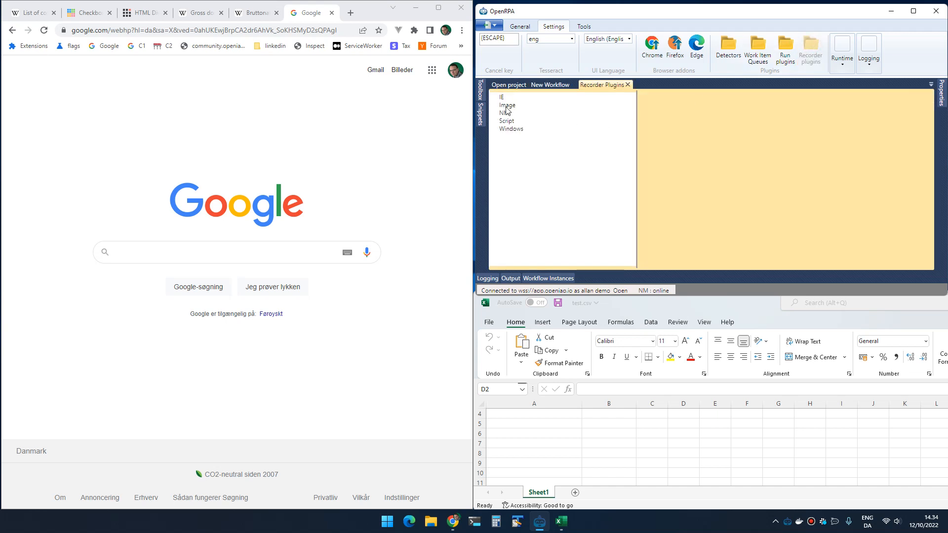
click(503, 112)
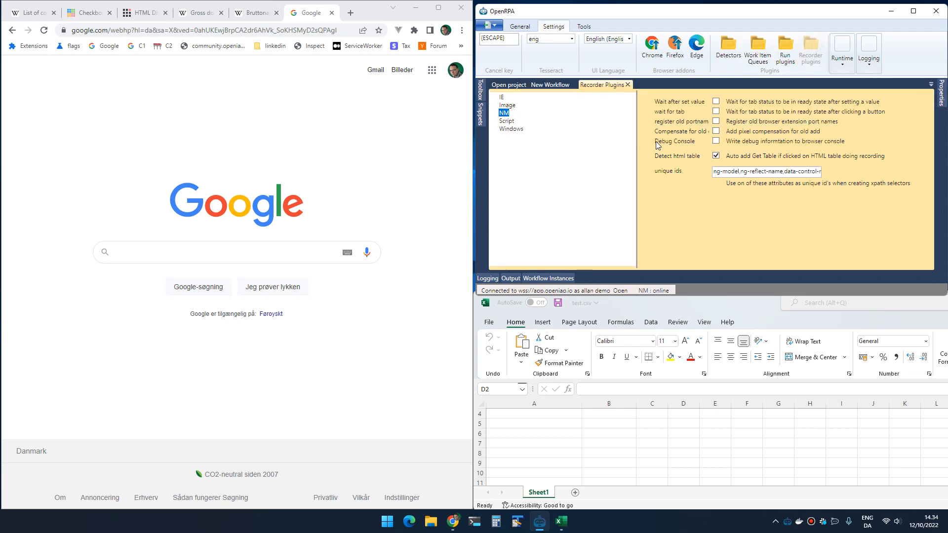
mouse_move(657, 156)
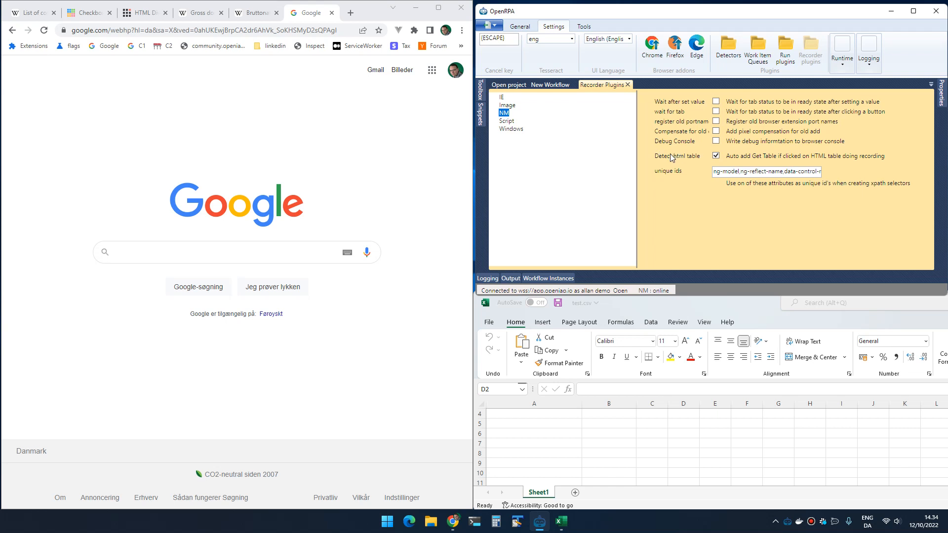
mouse_move(740, 160)
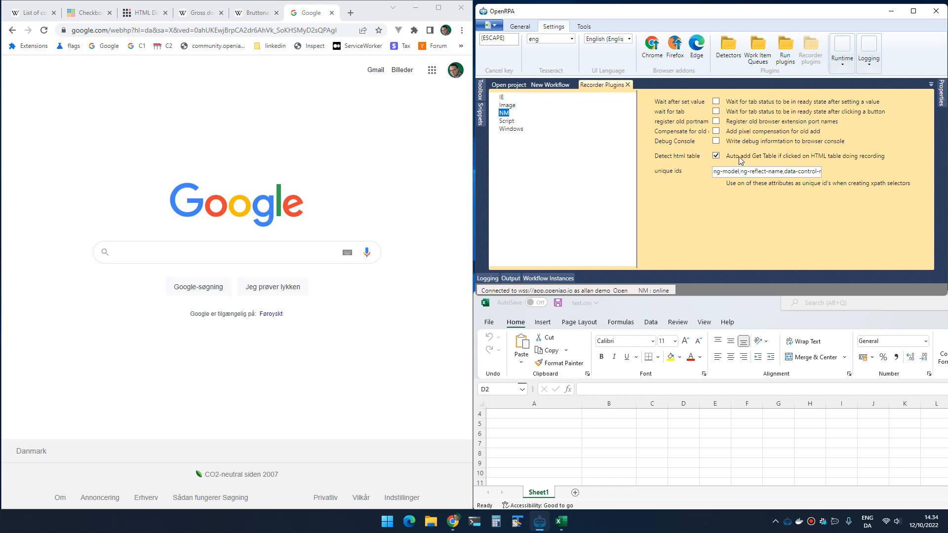
mouse_move(675, 161)
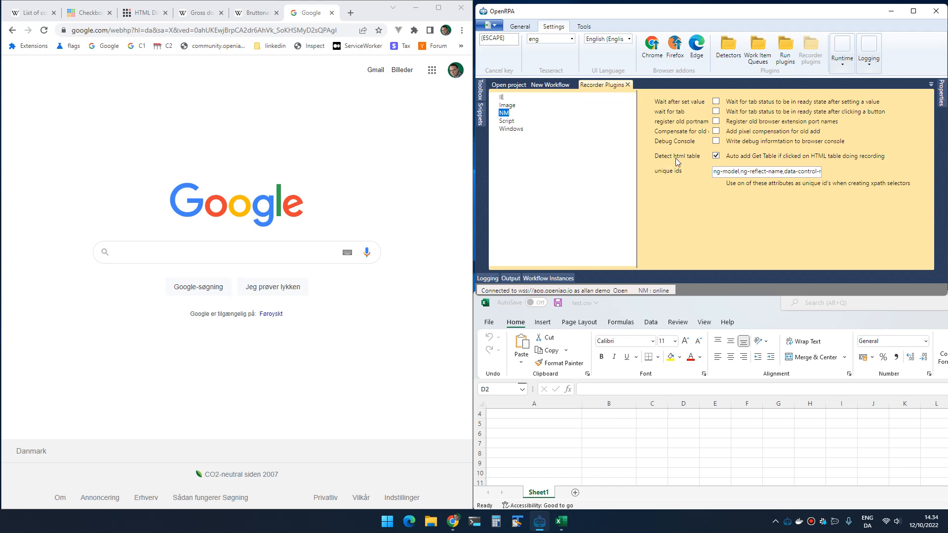
click(716, 156)
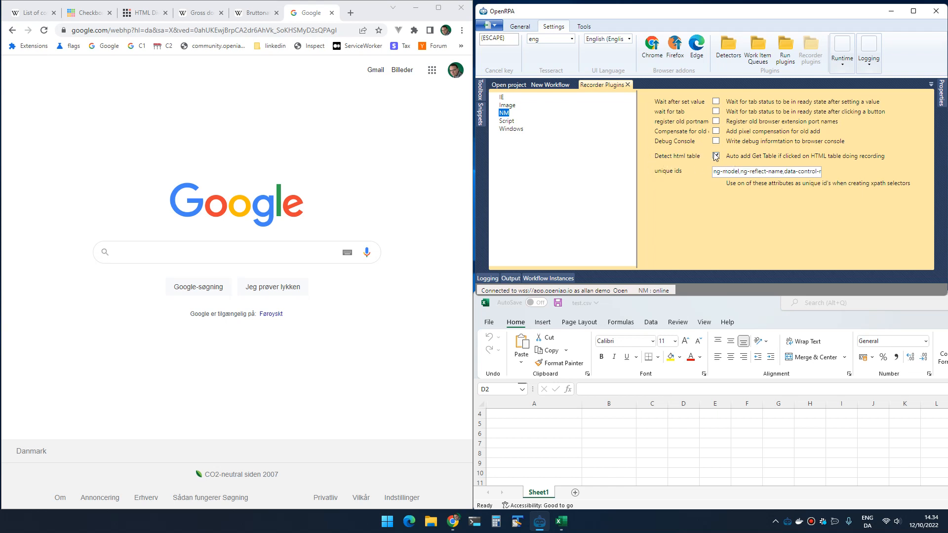
click(716, 156)
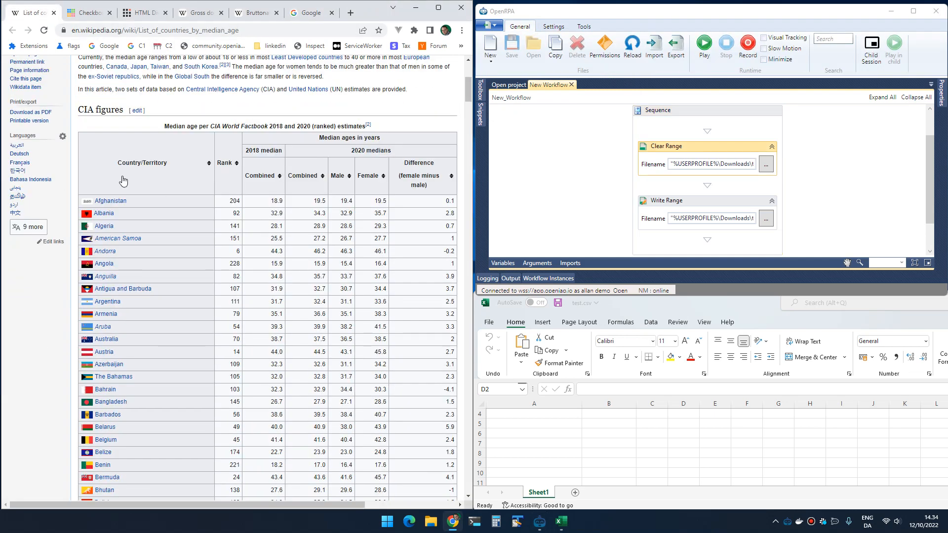
Step: Select the recorded Get Table step for the Wikipedia median-age table and run the workflow to fill Excel
scroll(down, 3)
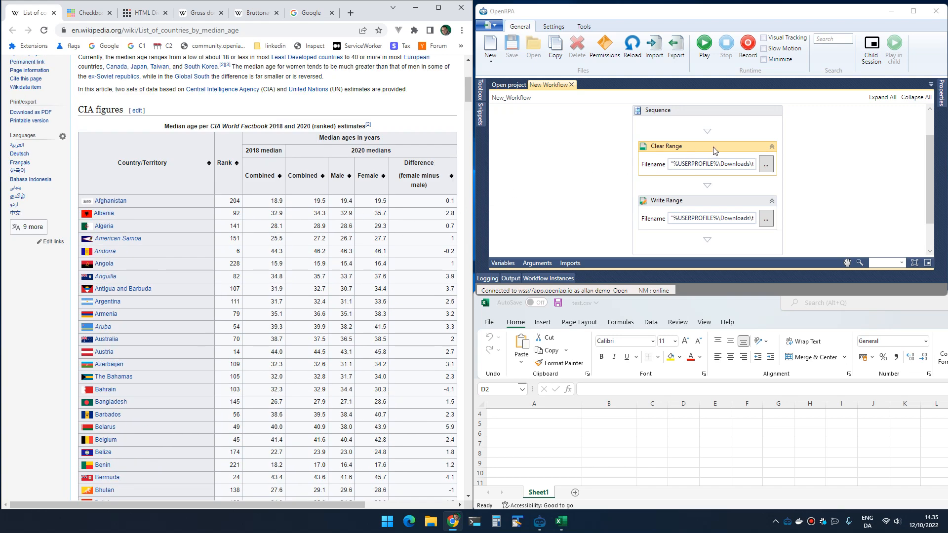
mouse_move(380, 187)
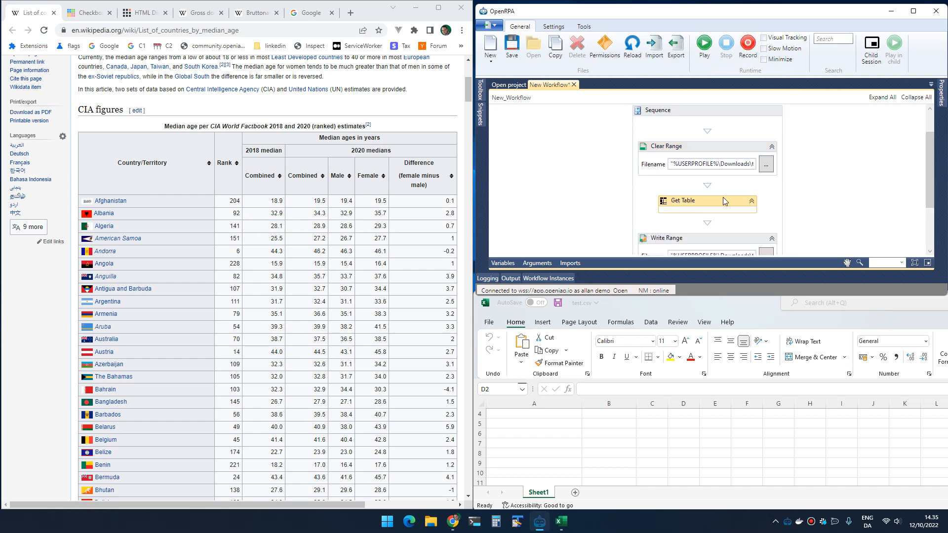
click(682, 200)
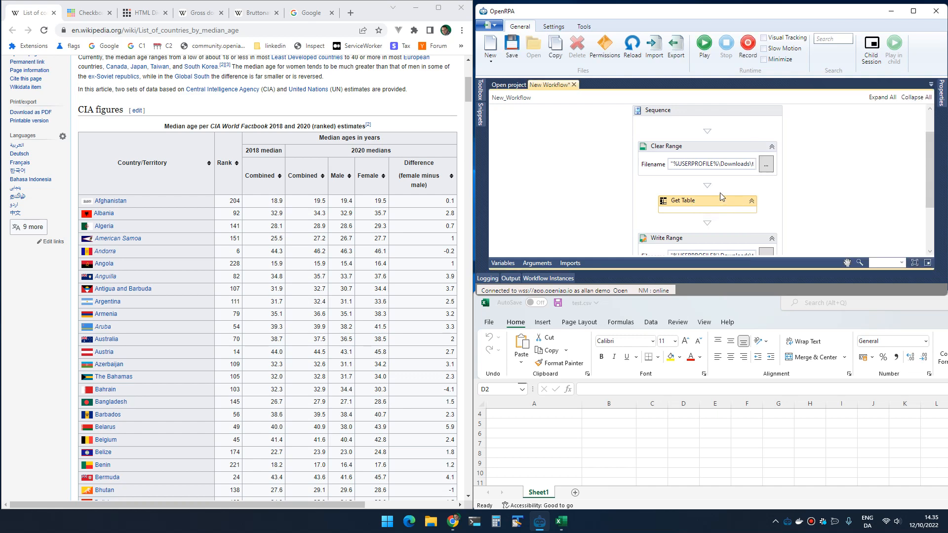
click(703, 46)
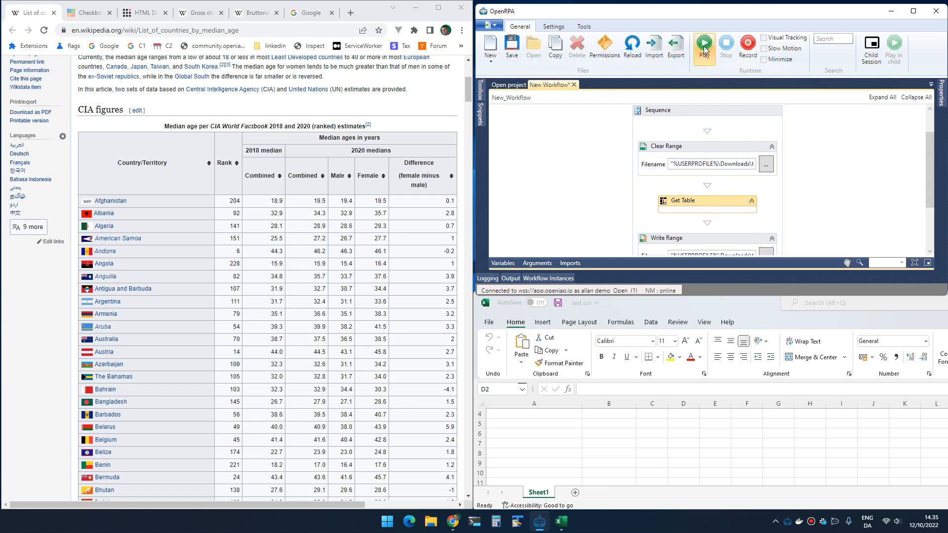
click(703, 48)
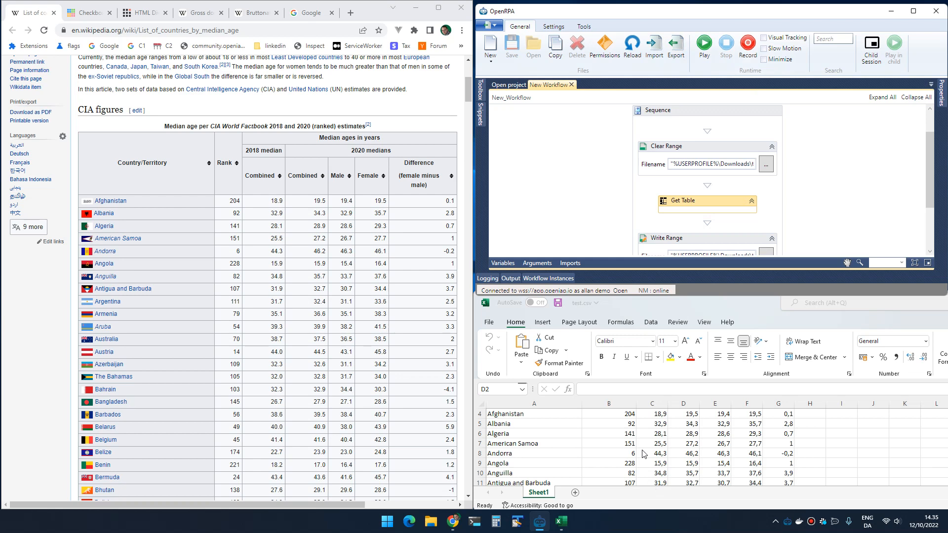
scroll(down, 3)
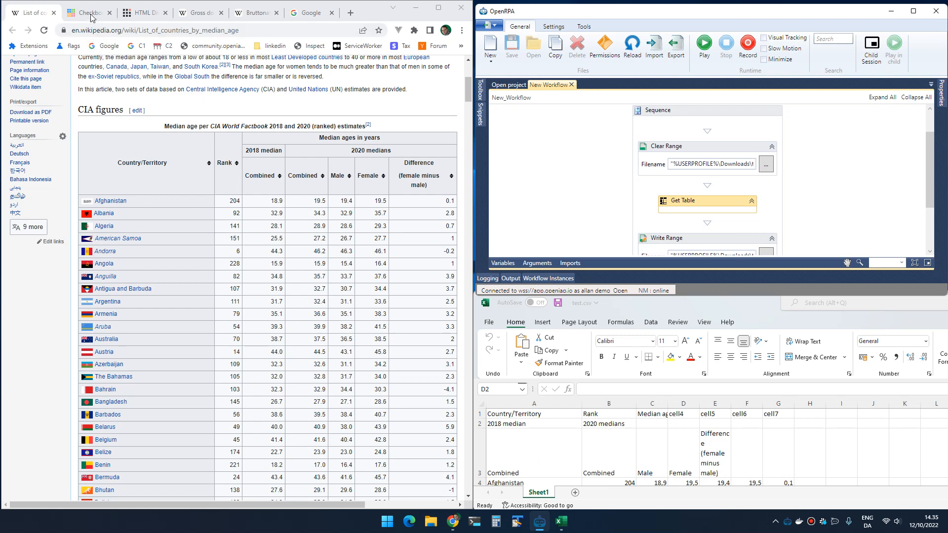
Step: On the vue-good-table page, tick Jane's and John's rows and run the workflow to write the checkbox table to test.csv
click(87, 11)
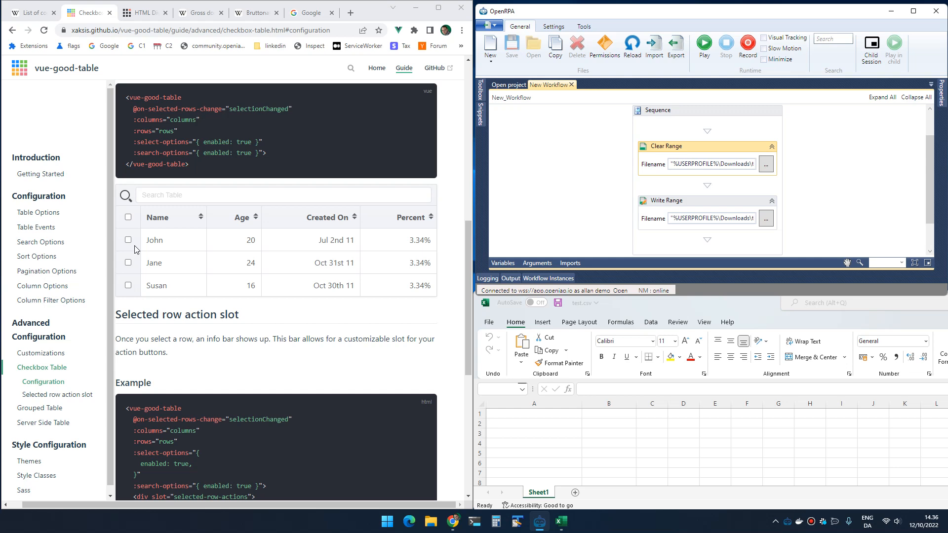
mouse_move(141, 231)
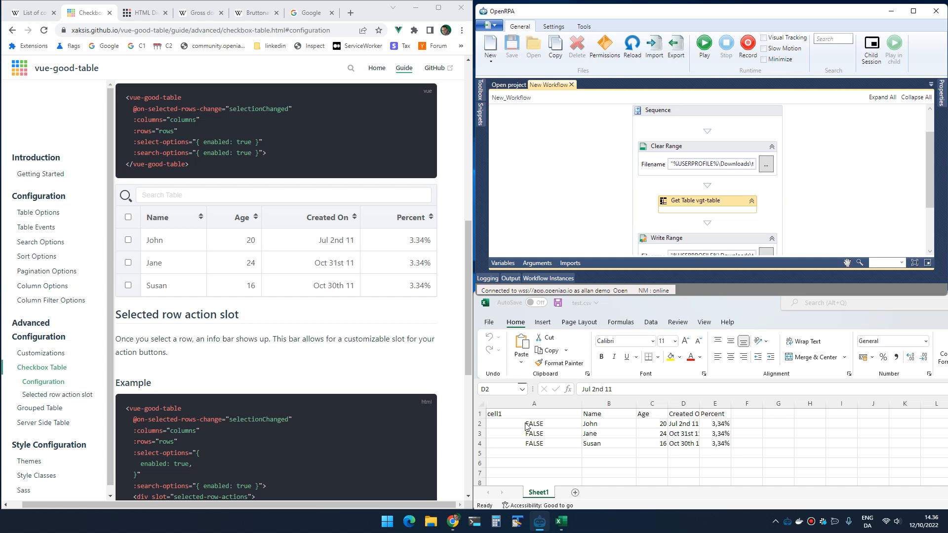
click(128, 263)
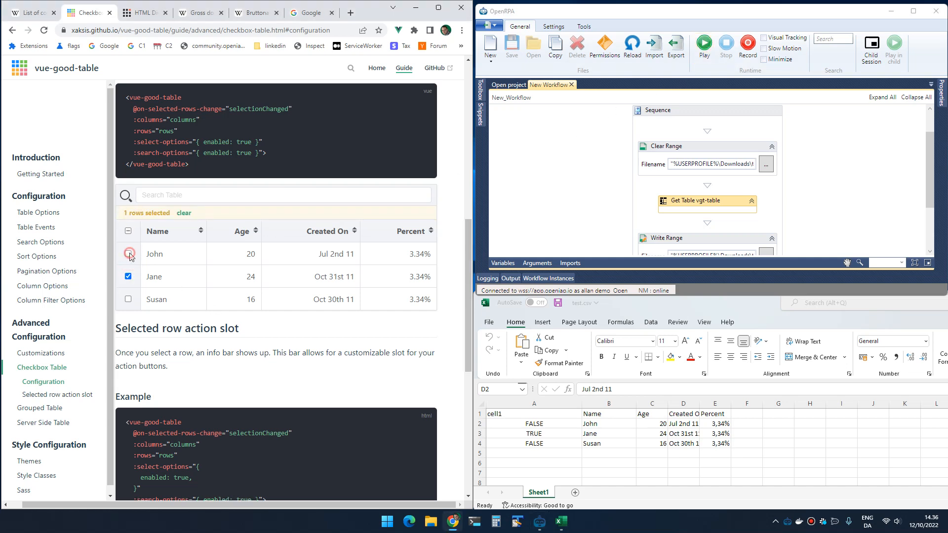
click(128, 253)
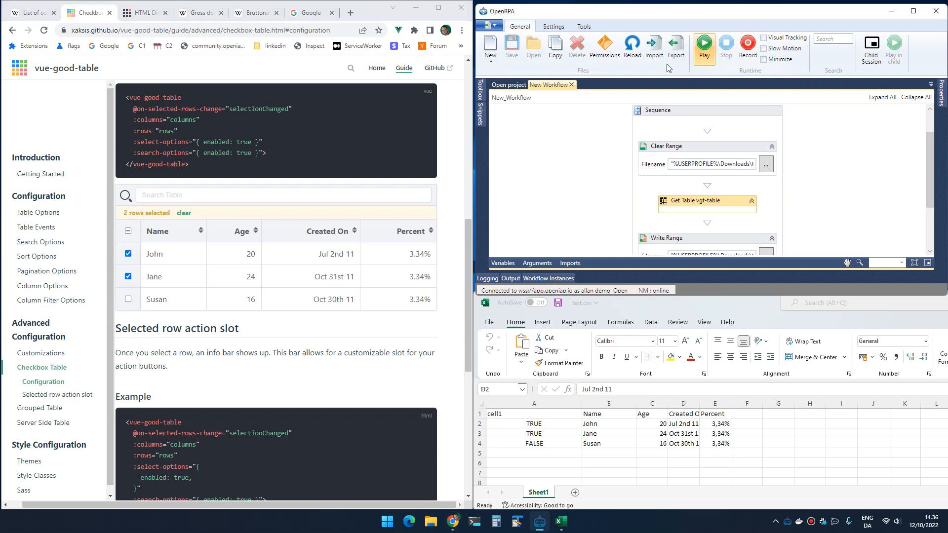
click(128, 254)
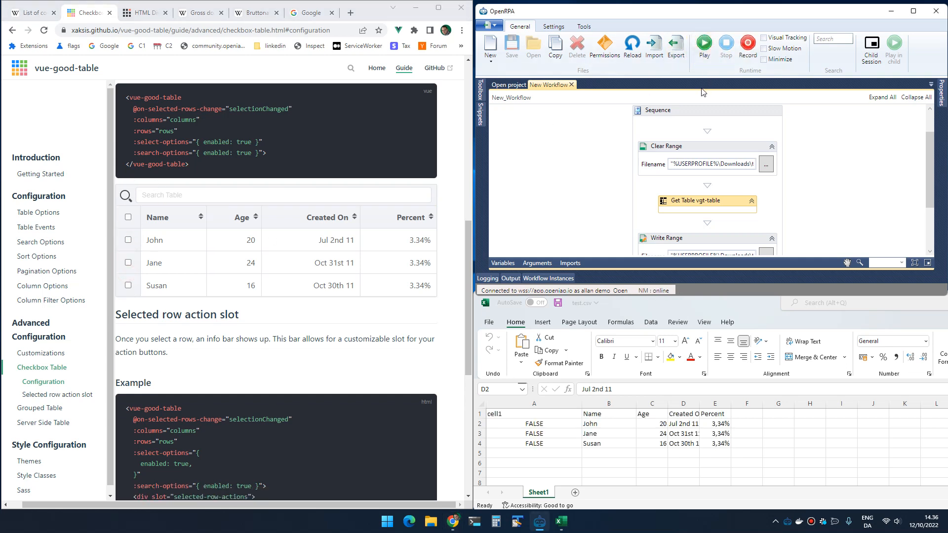
mouse_move(646, 230)
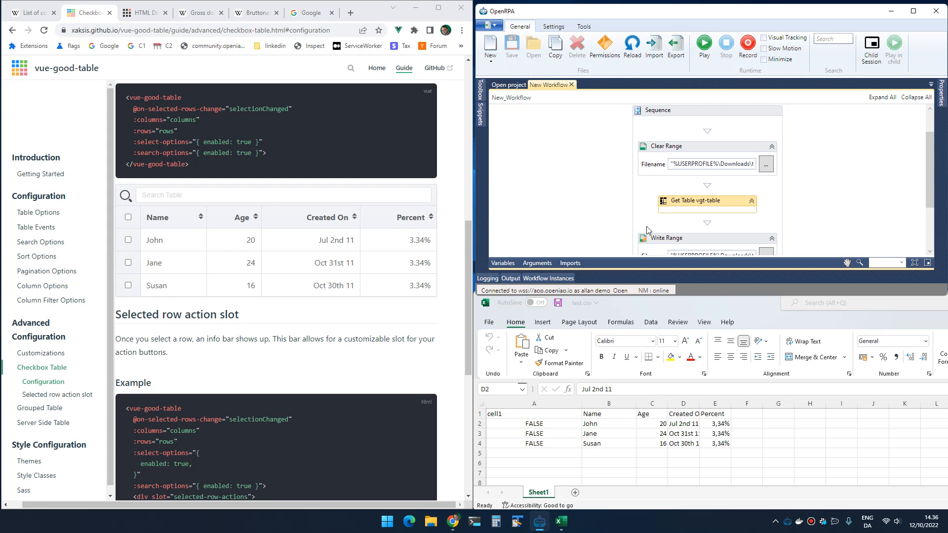
mouse_move(550, 427)
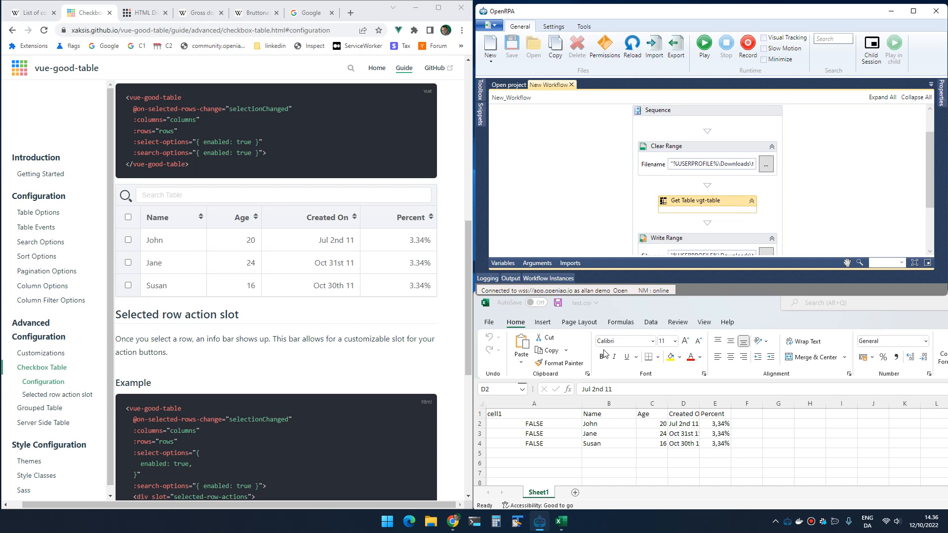
click(532, 424)
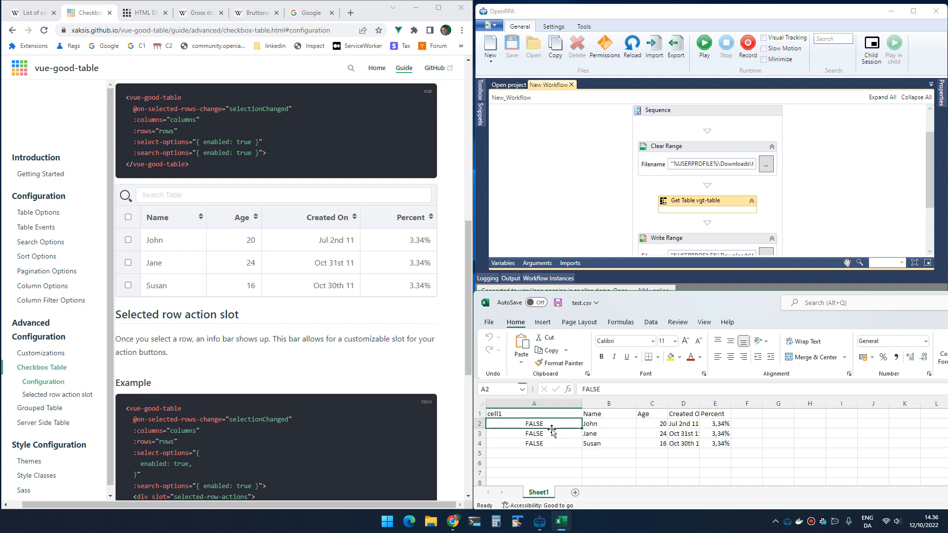
mouse_move(643, 428)
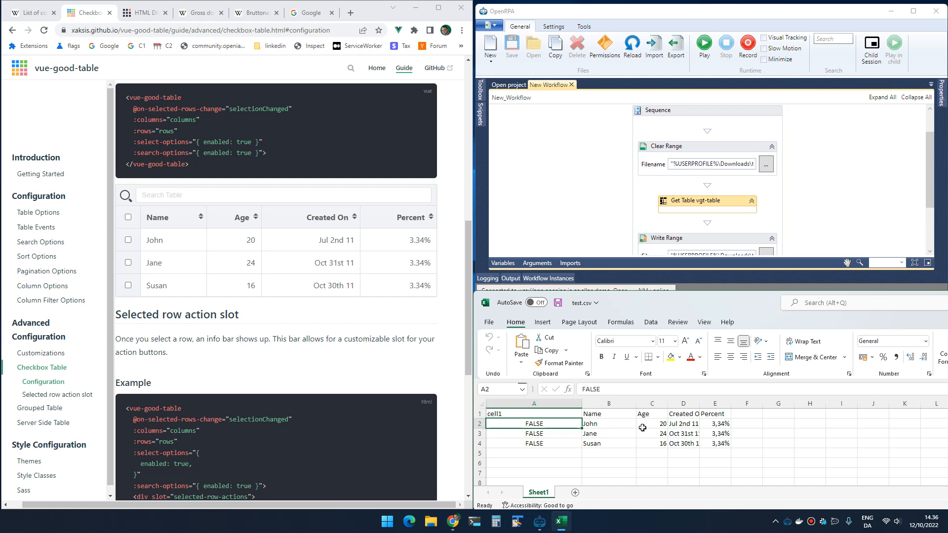
mouse_move(168, 61)
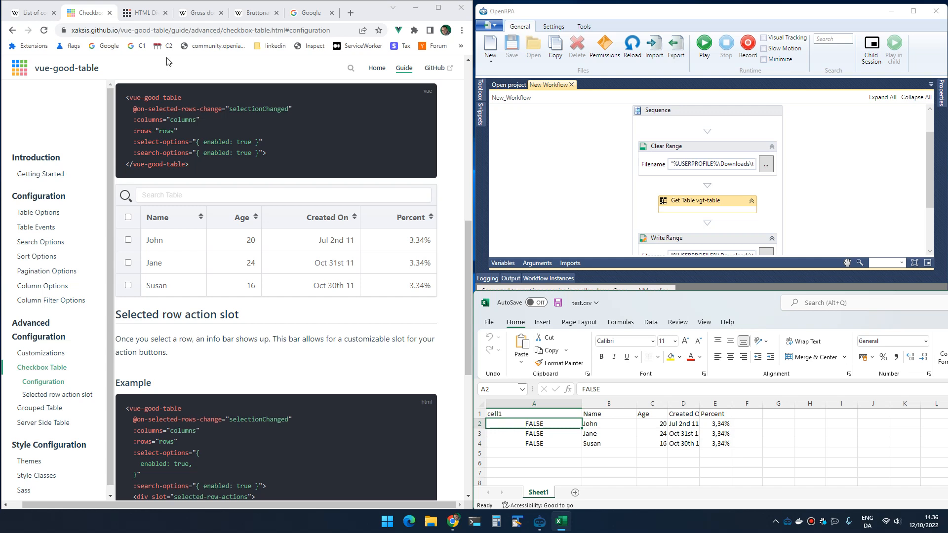
Step: Capture the Danish GDP table on the Wikipedia article as the workflow's new Get Table target
click(253, 12)
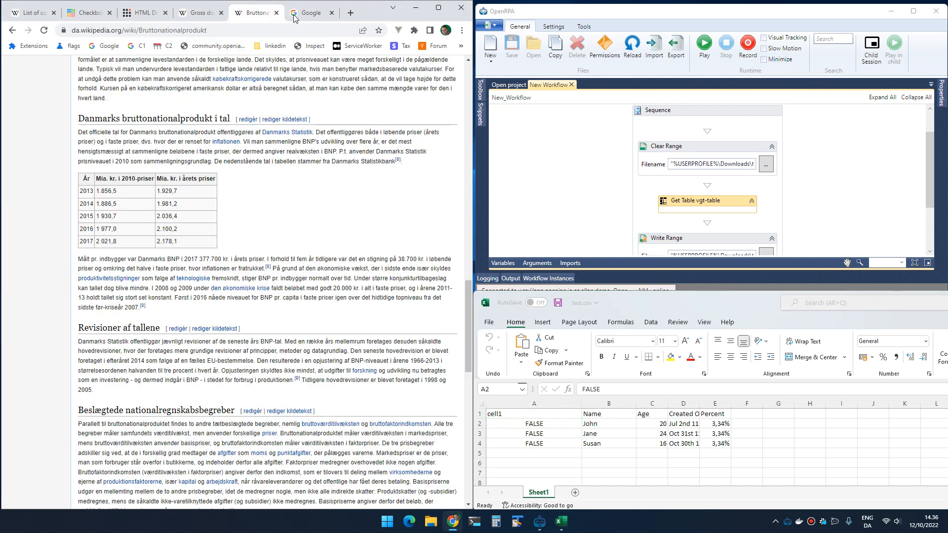
mouse_move(707, 200)
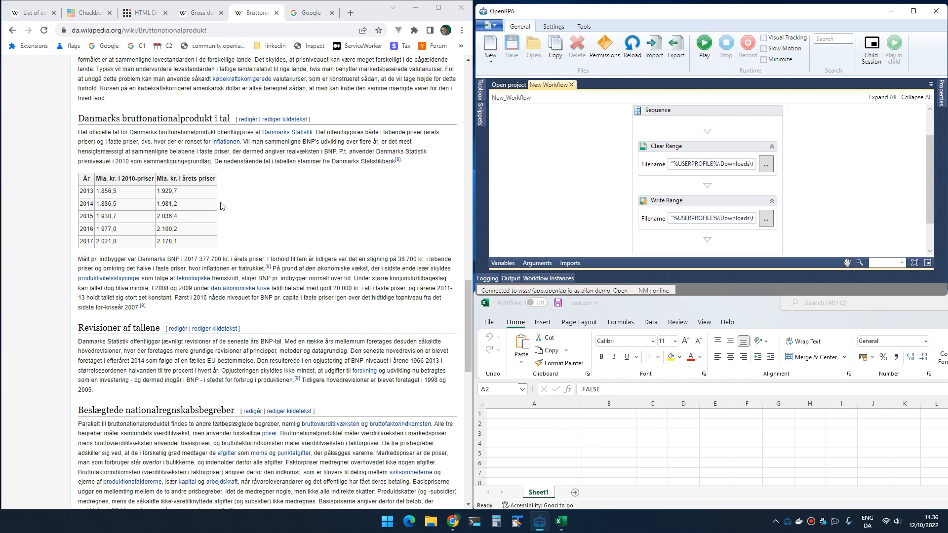
click(712, 150)
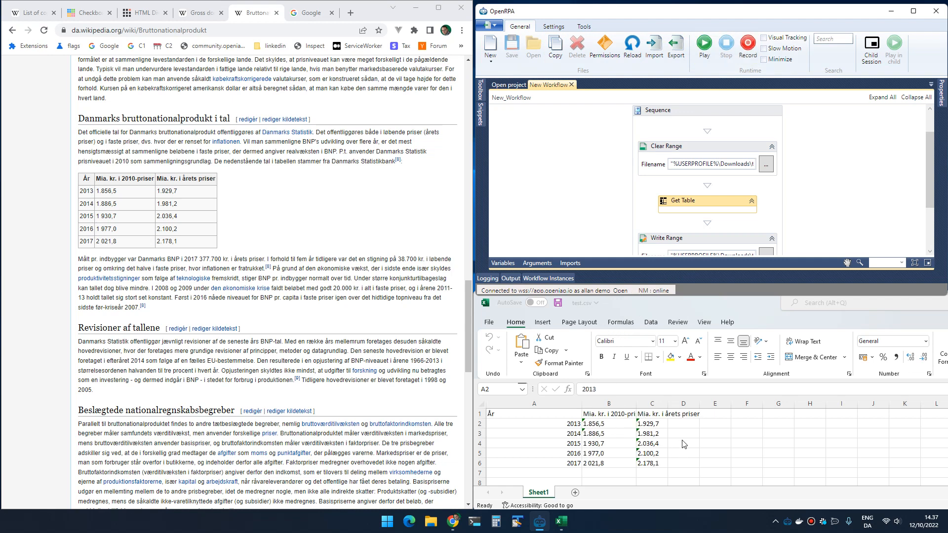
mouse_move(624, 438)
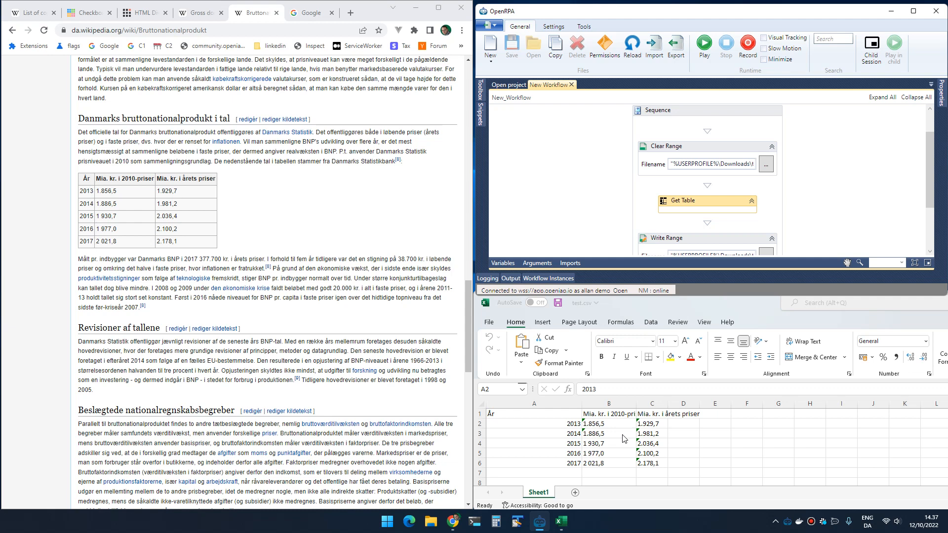
mouse_move(622, 435)
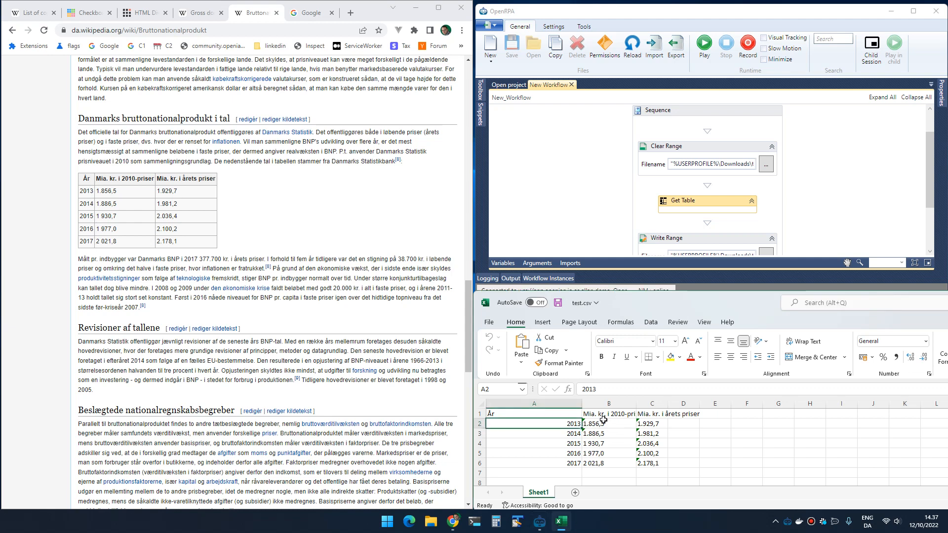
mouse_move(607, 431)
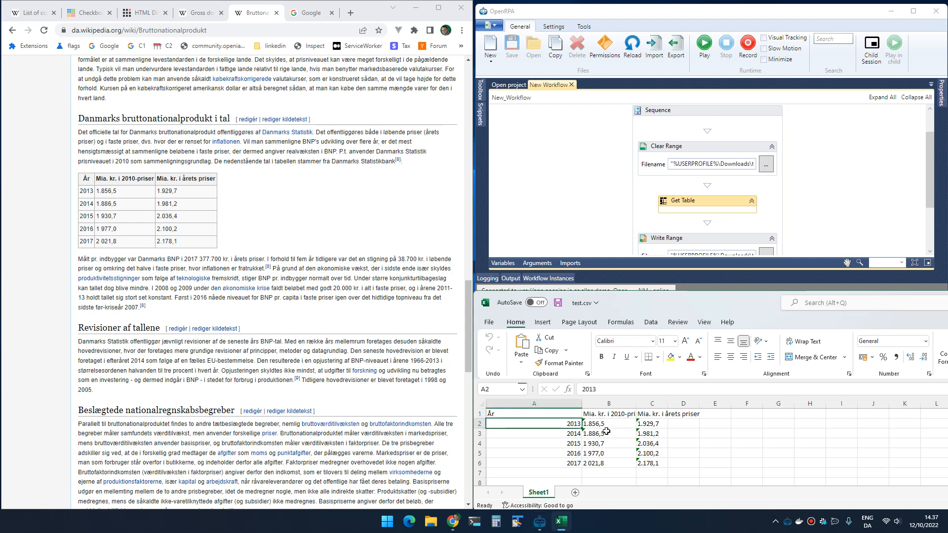
mouse_move(366, 130)
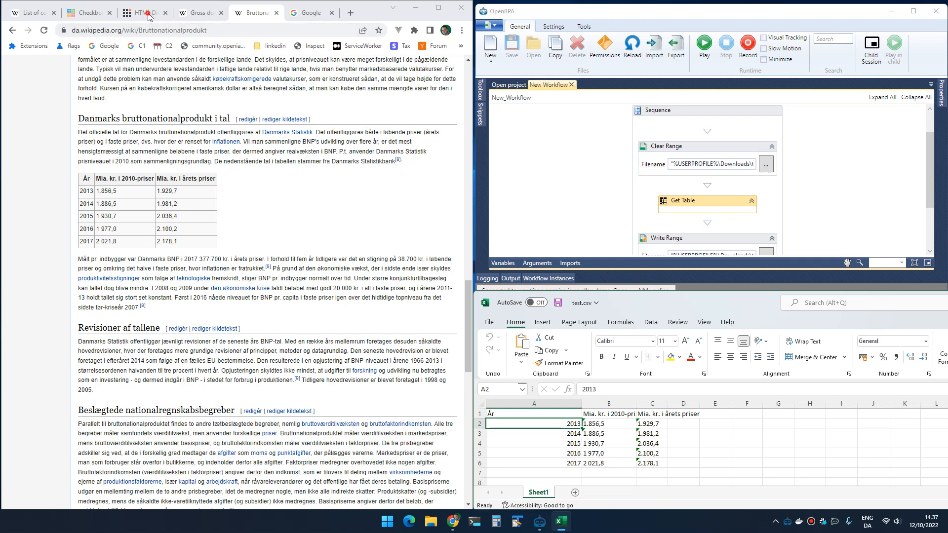
Step: Record a Get Table on the divtable.com grid, run the workflow for cell1–cell12 x values, and bring up Google
click(142, 11)
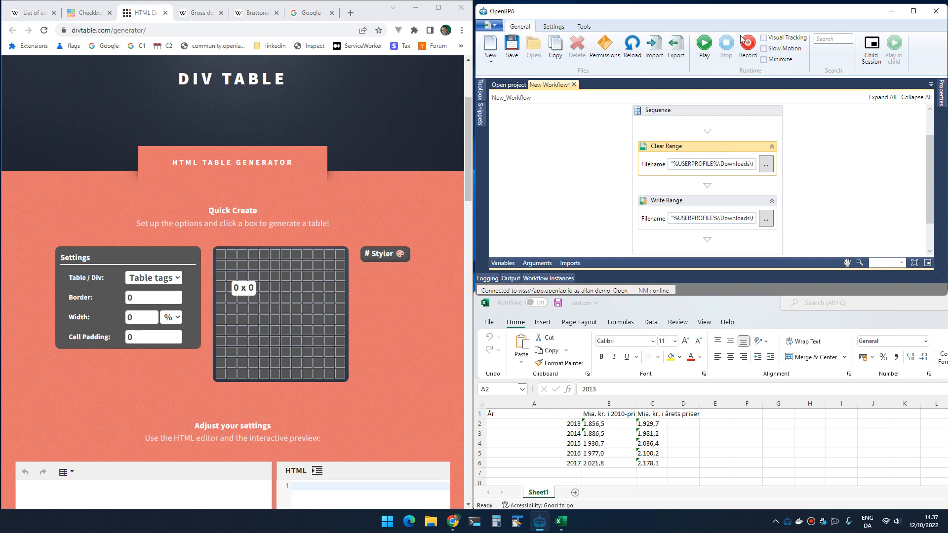
click(747, 43)
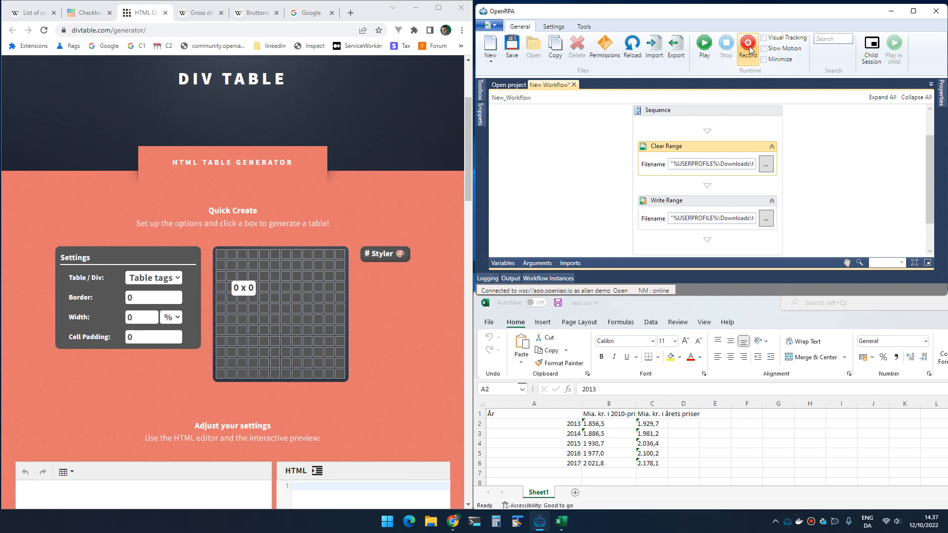
click(747, 47)
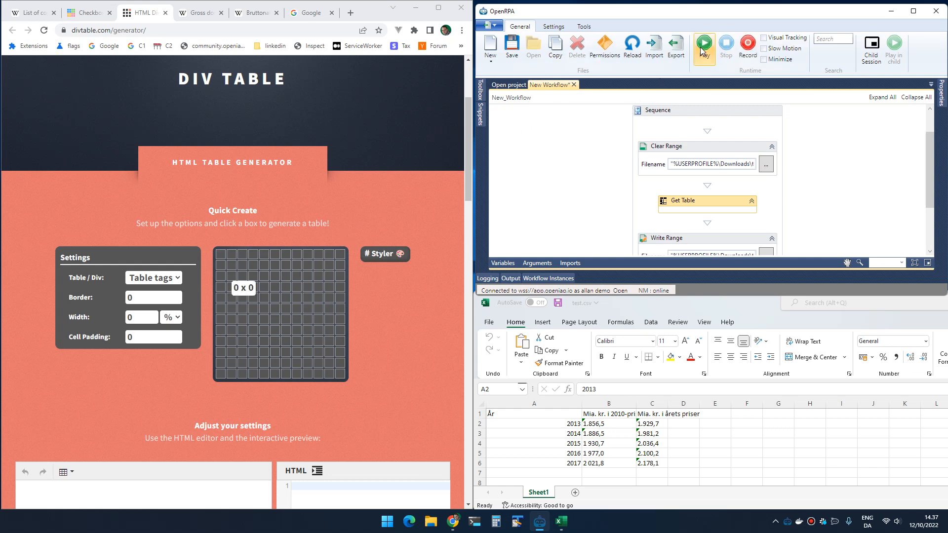
click(703, 43)
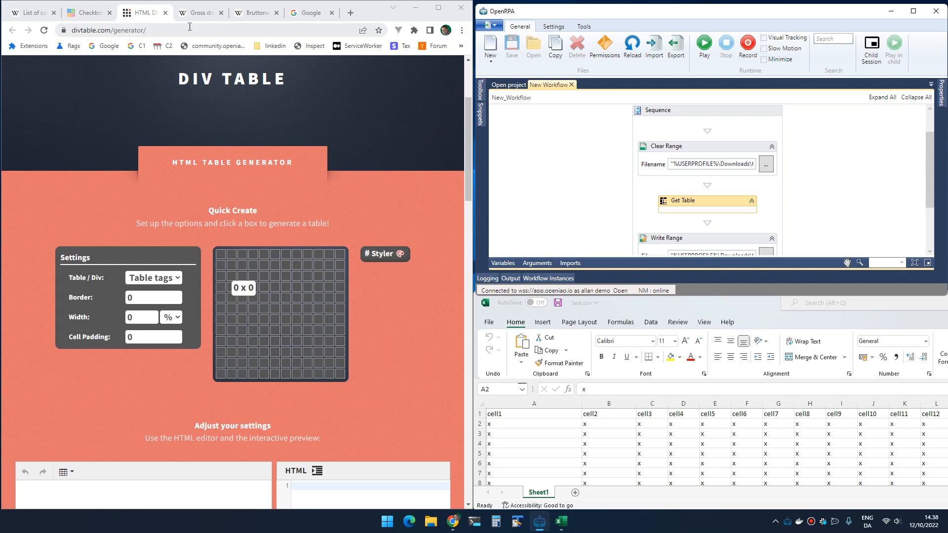
click(109, 31)
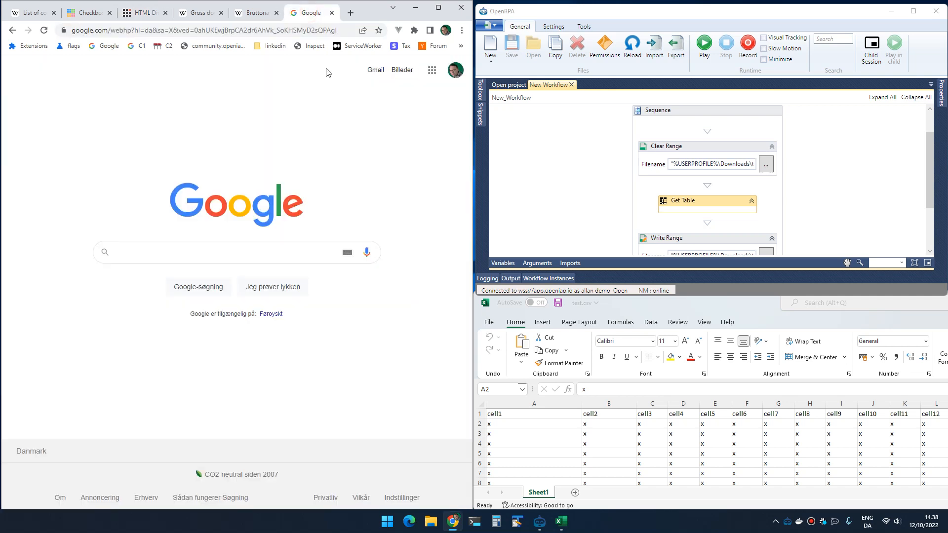
Step: Delete the old Get Table, start recording and search Google for openrpa to capture its results list
click(236, 252)
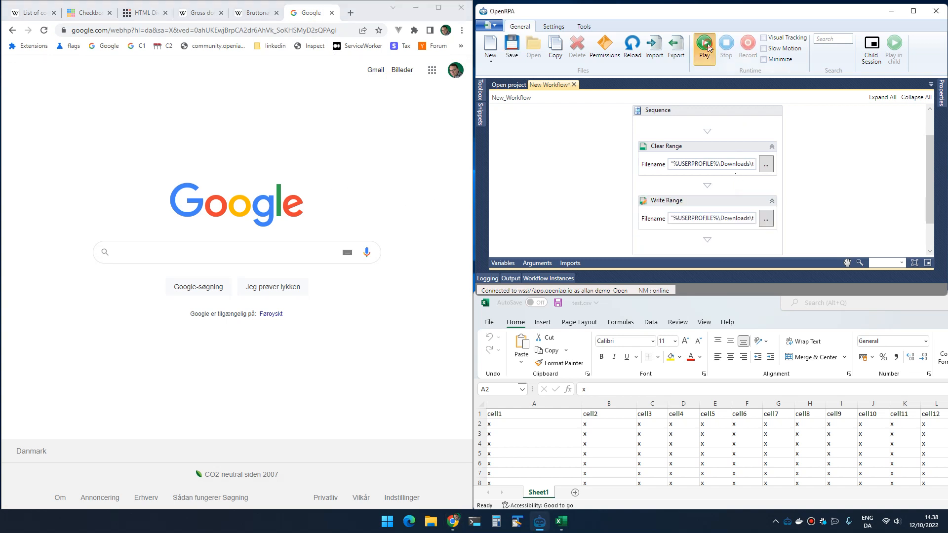
click(703, 47)
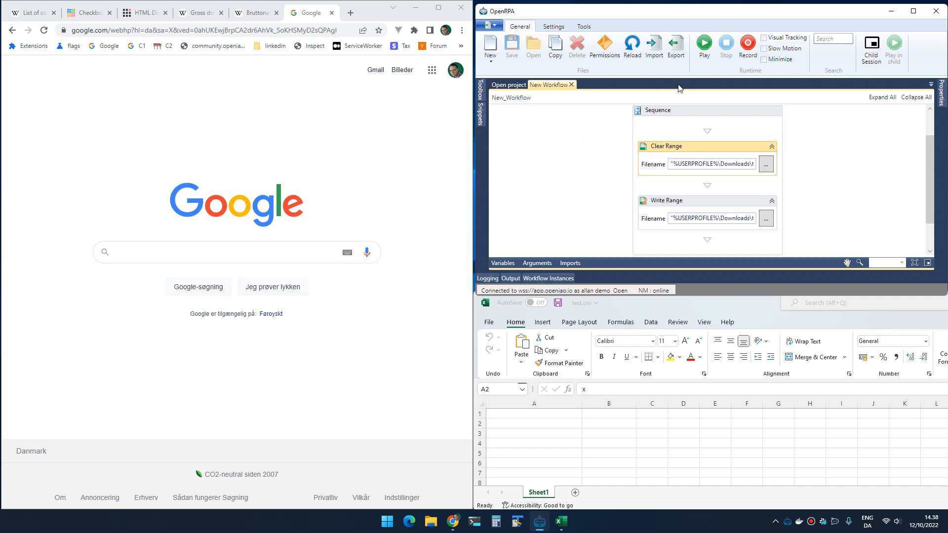
click(224, 251)
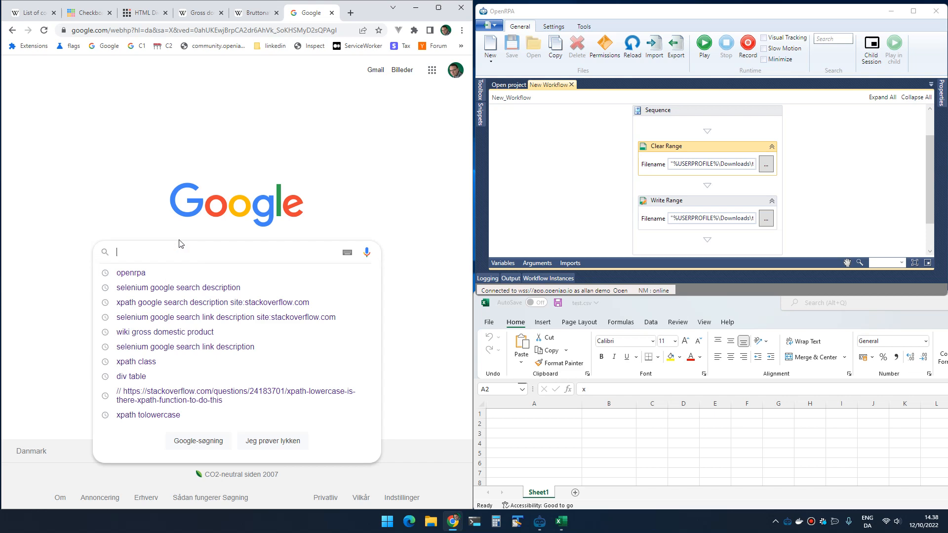
text(op)
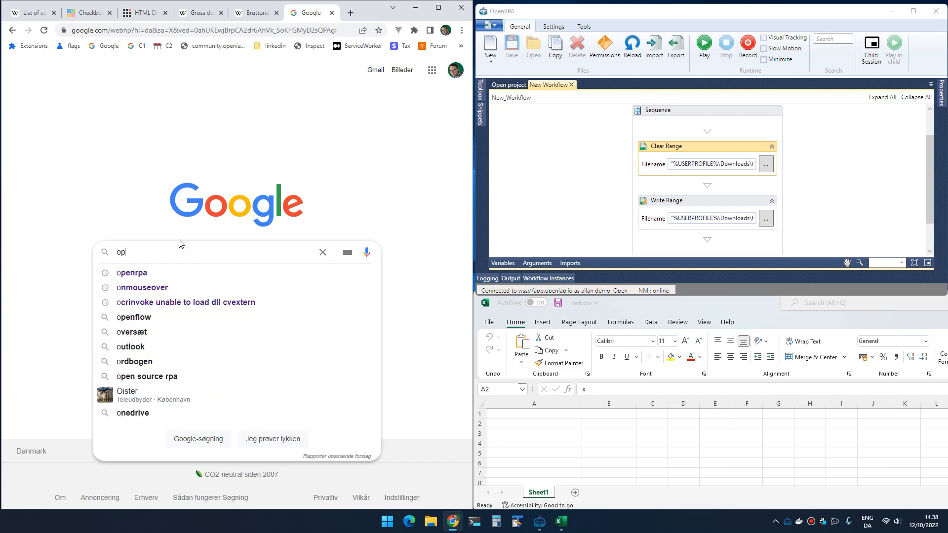
click(131, 272)
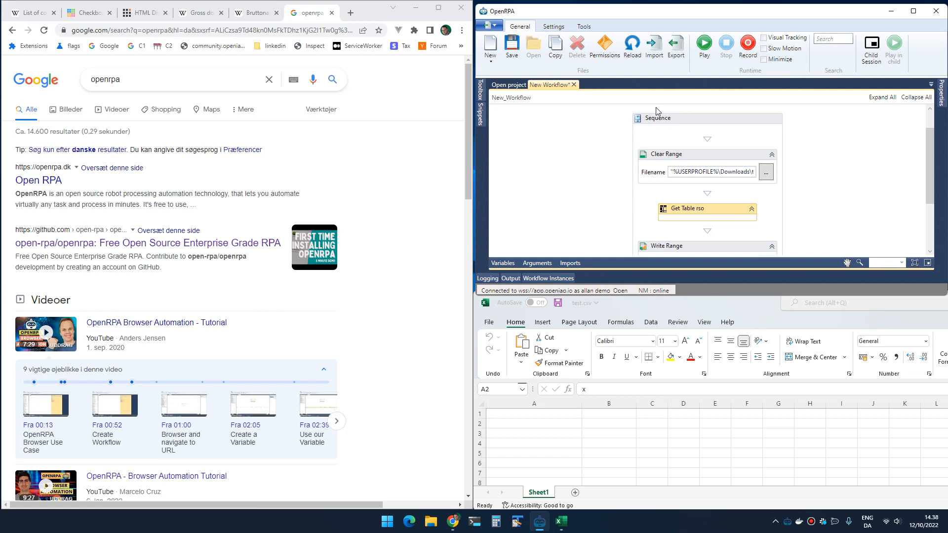
Step: Run the workflow to write Title, URL and Description rows to Excel, then search for iphone
click(703, 44)
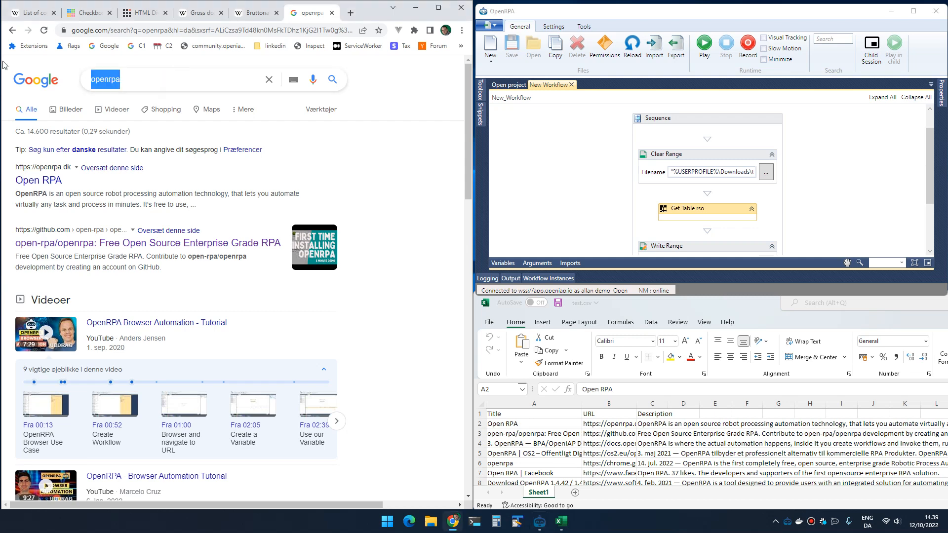
text(iphone)
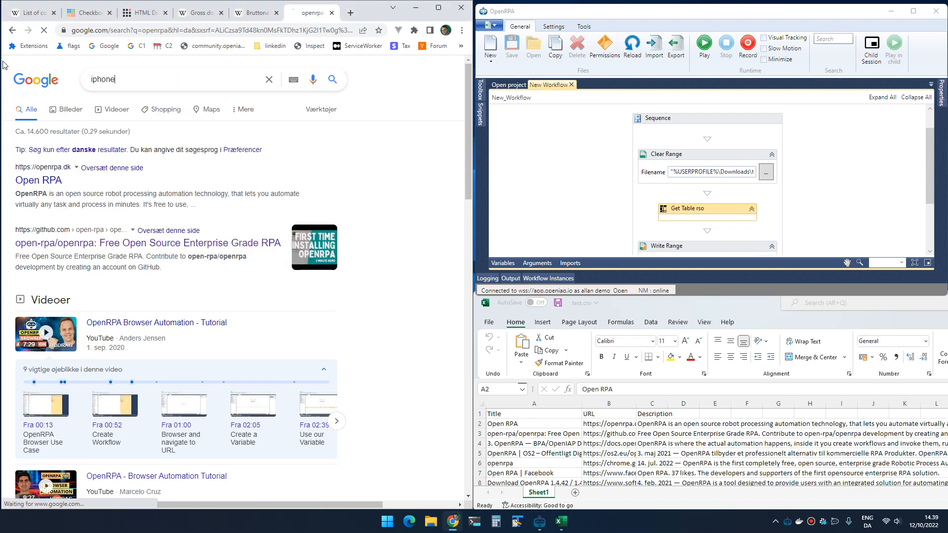